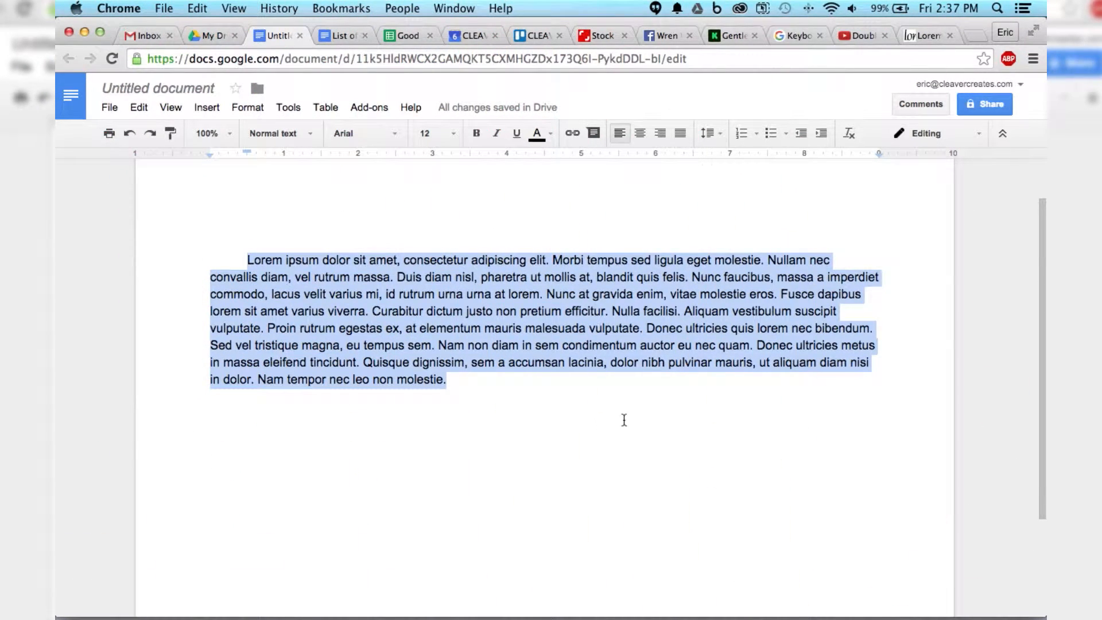
mouse_move(541, 390)
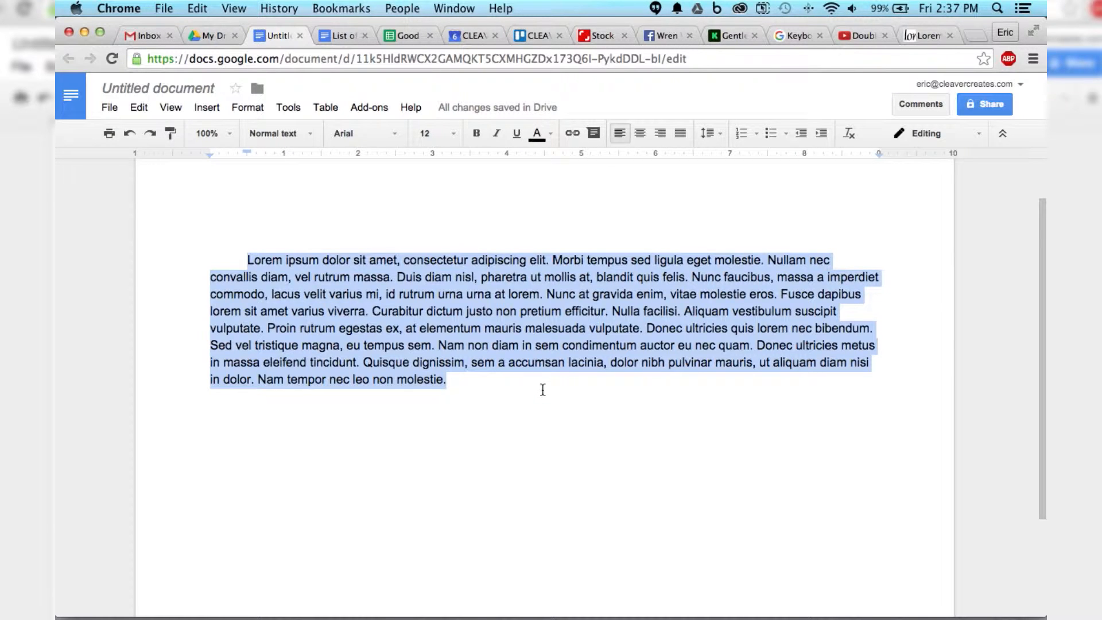
mouse_move(521, 384)
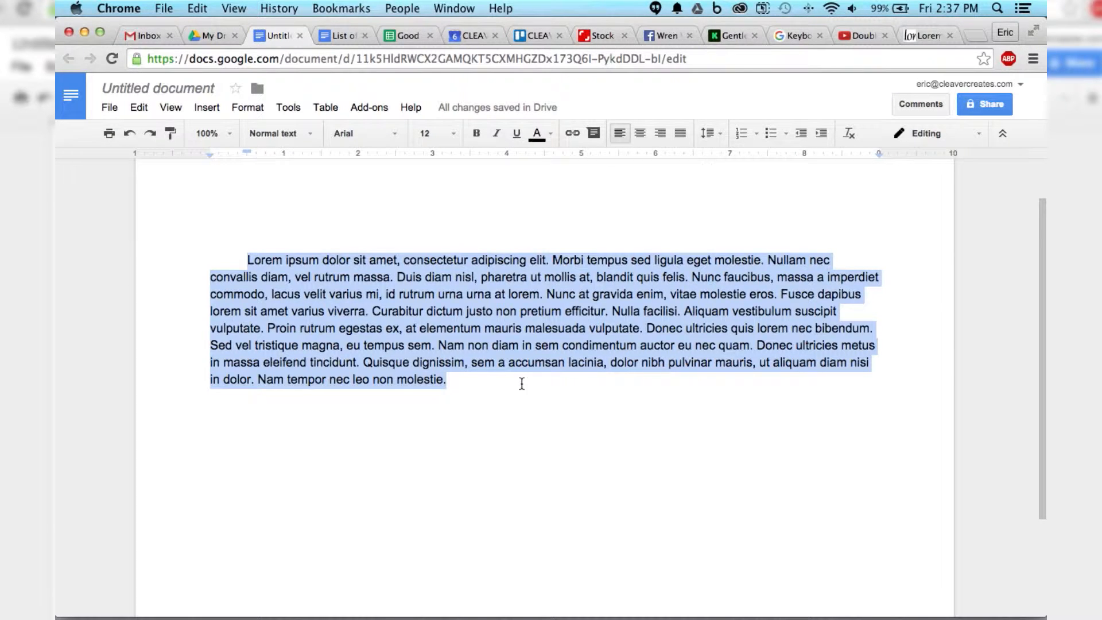
Select the whole Lorem ipsum paragraph and set its line spacing to Double
click(455, 379)
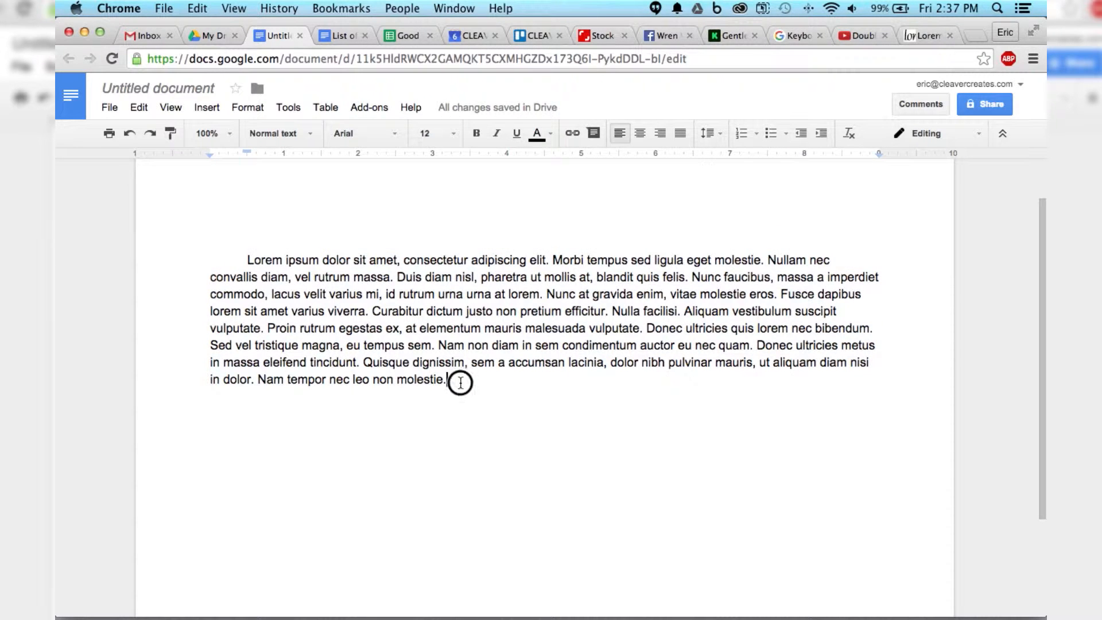
drag(460, 382, 248, 259)
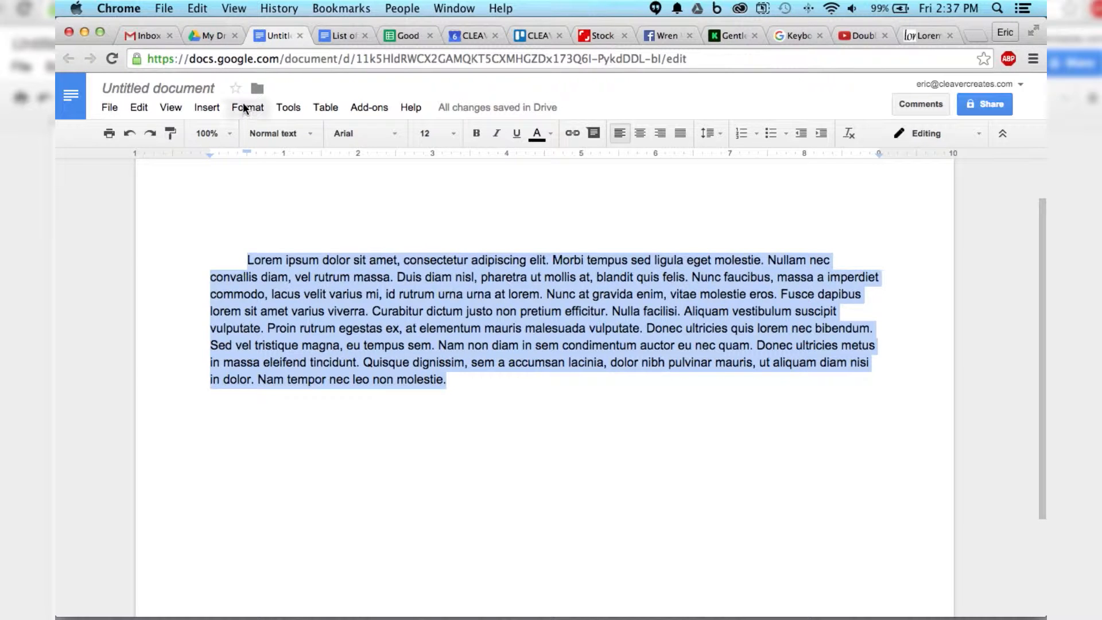
click(247, 107)
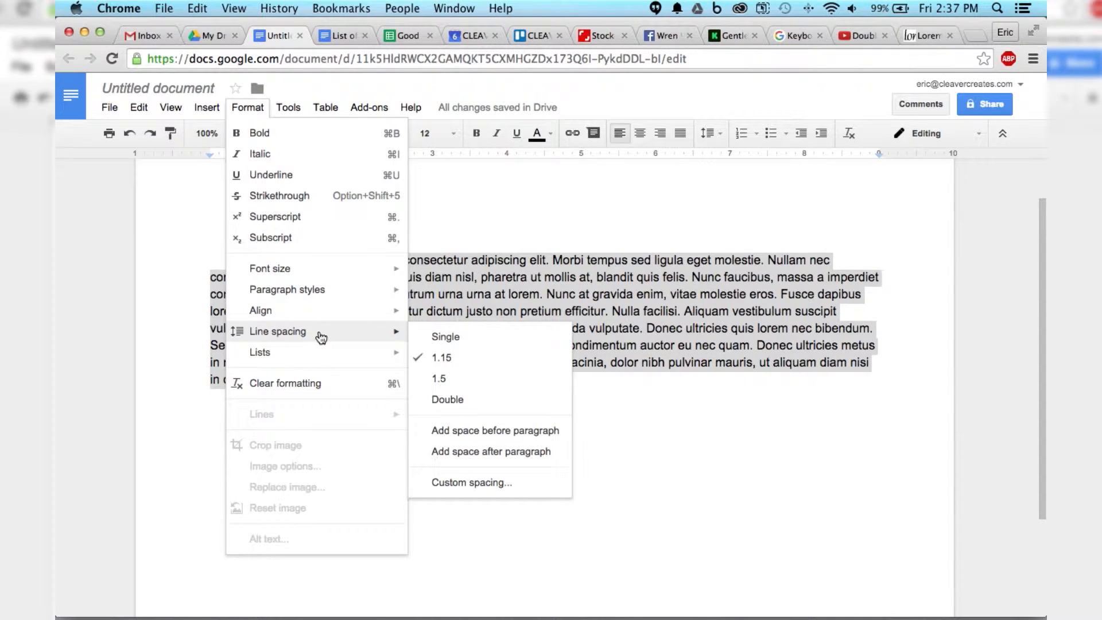
mouse_move(445, 337)
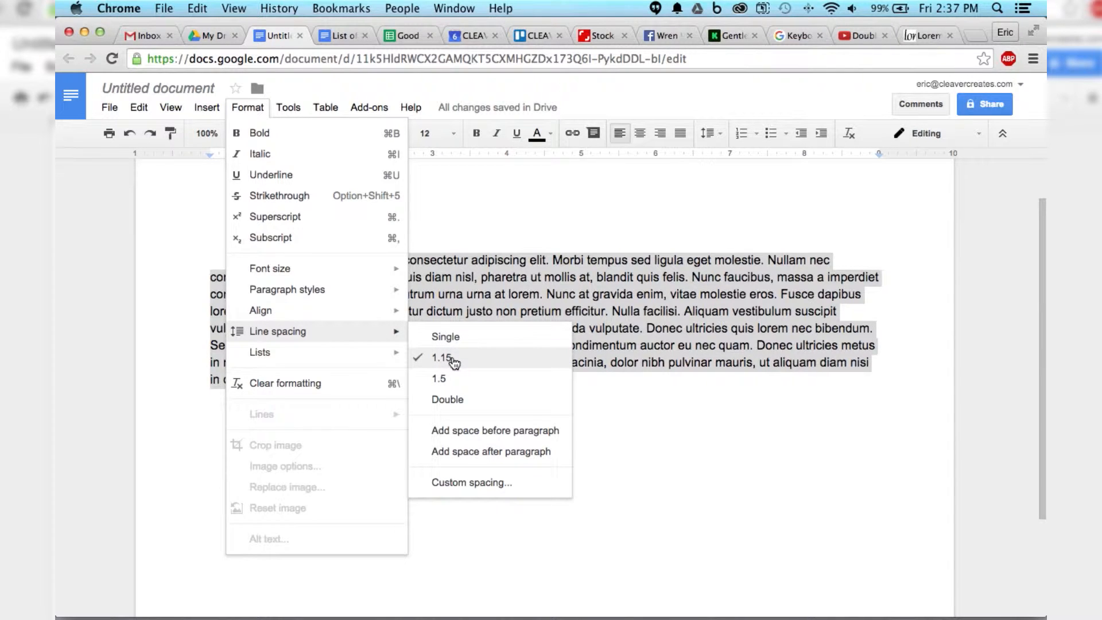
mouse_move(448, 399)
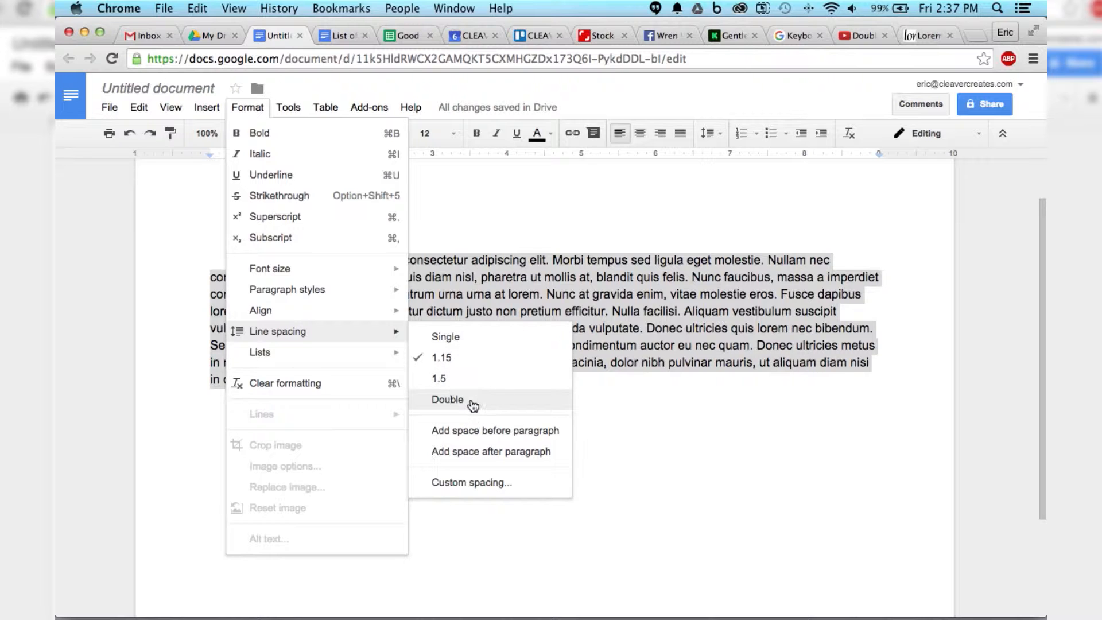
click(447, 400)
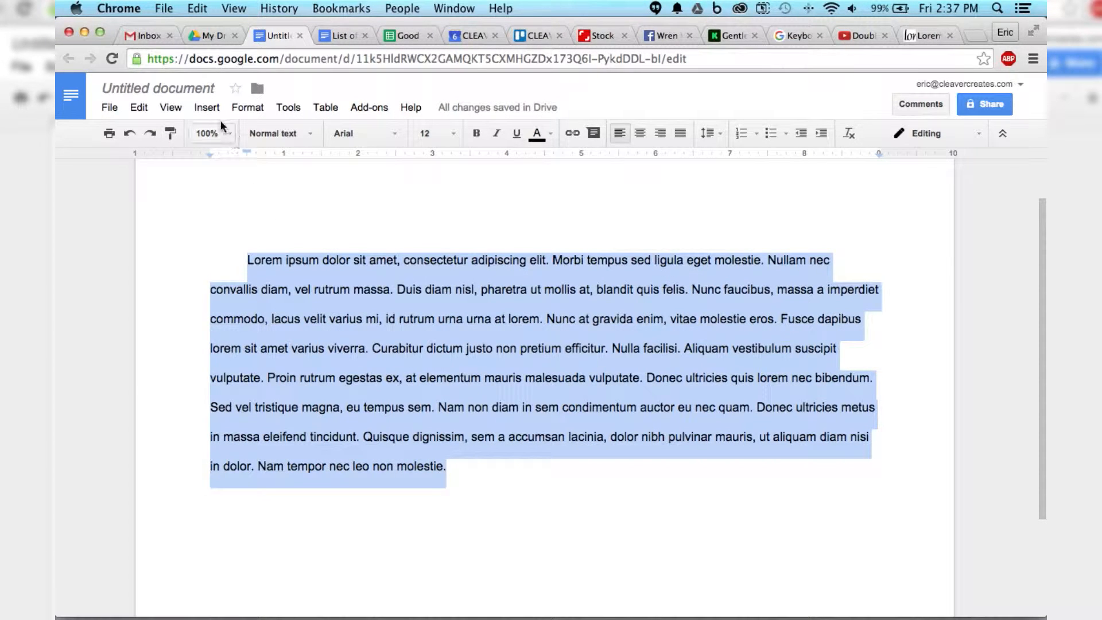
Apply custom line spacing of 5 to the paragraph and scroll to see it reach page two
click(247, 107)
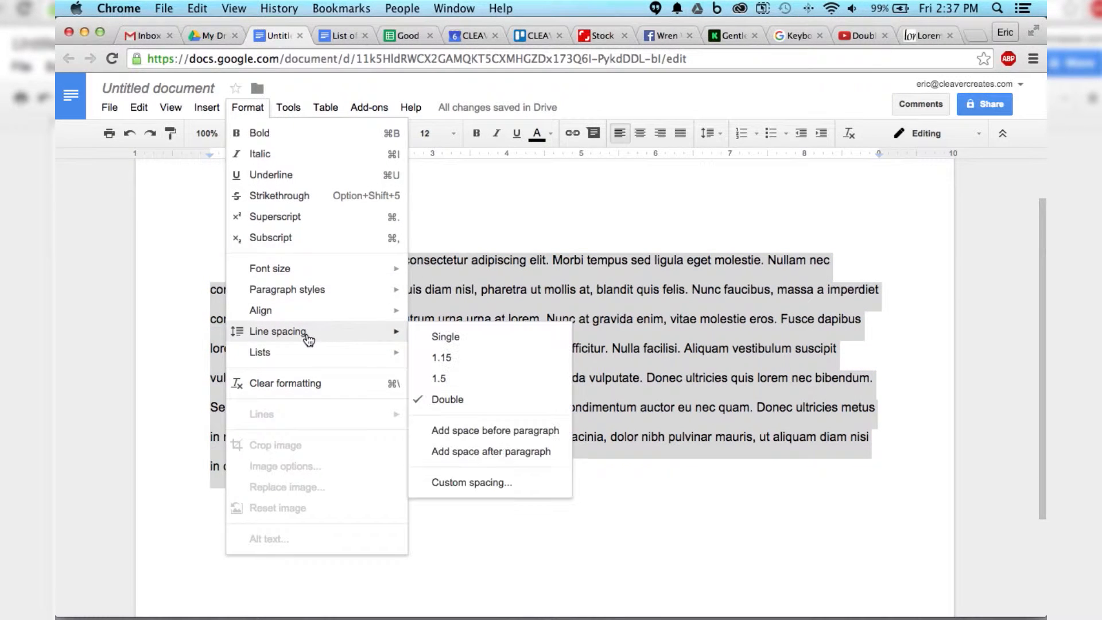
mouse_move(470, 482)
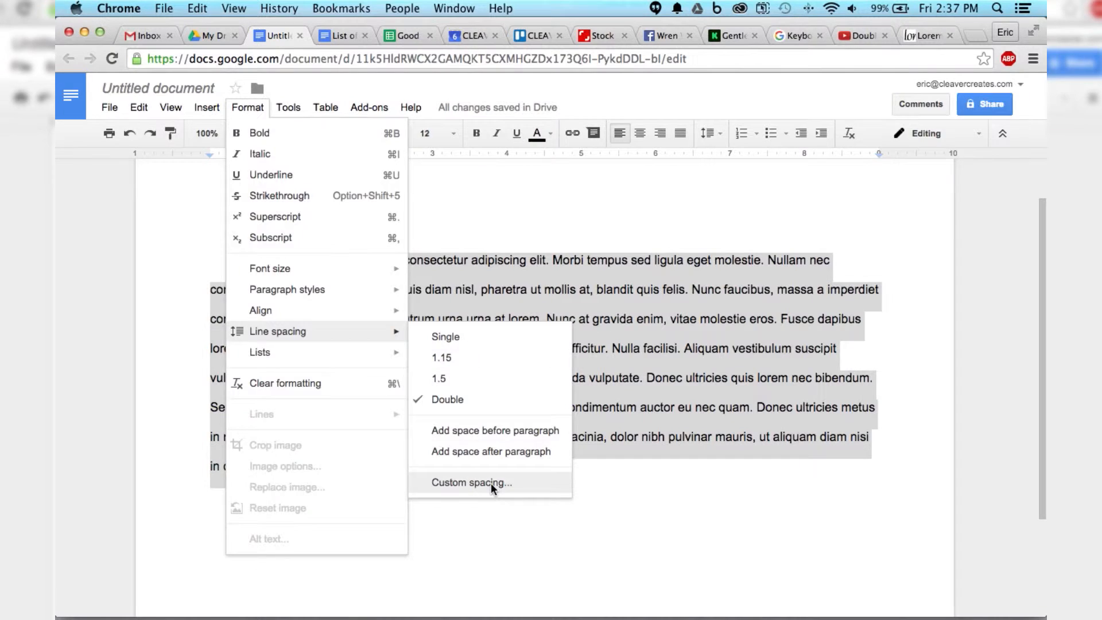
click(471, 482)
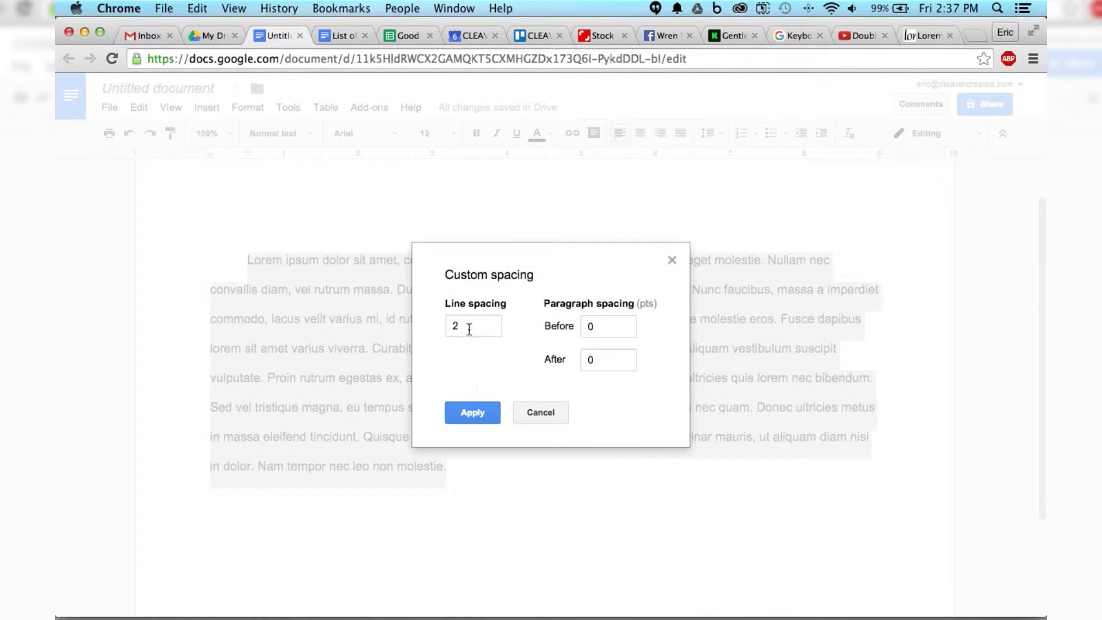
text(5)
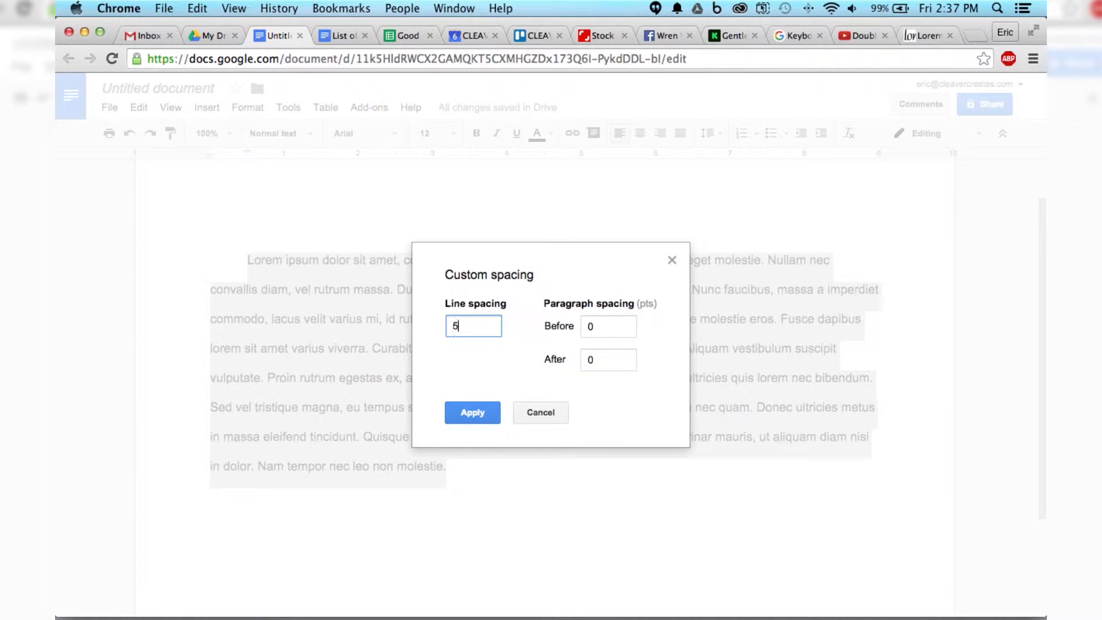
click(472, 413)
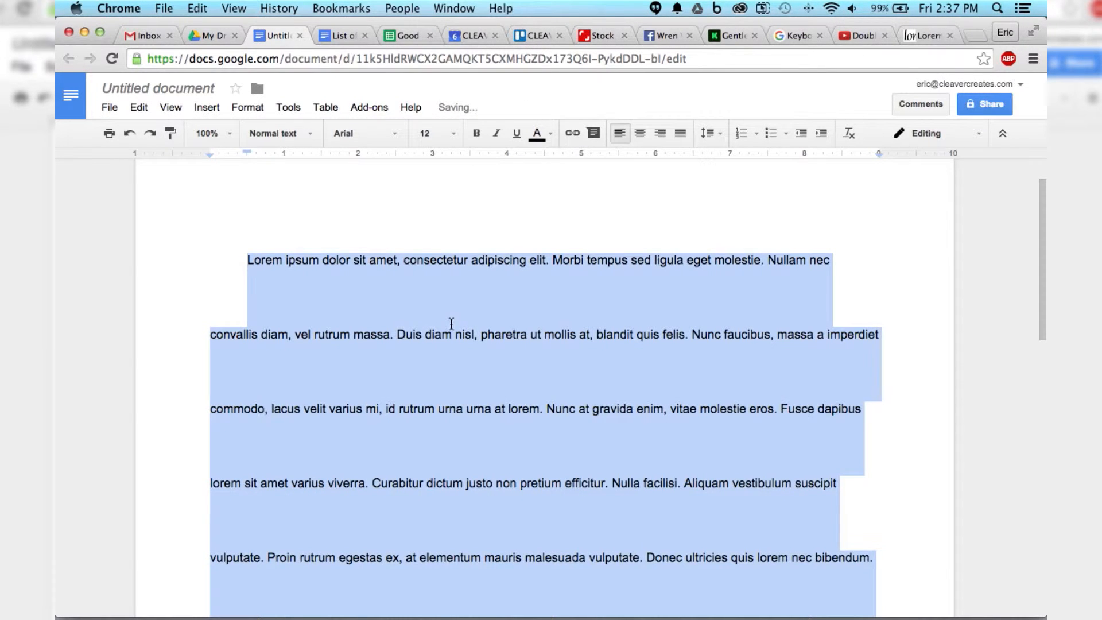
scroll(down, 3)
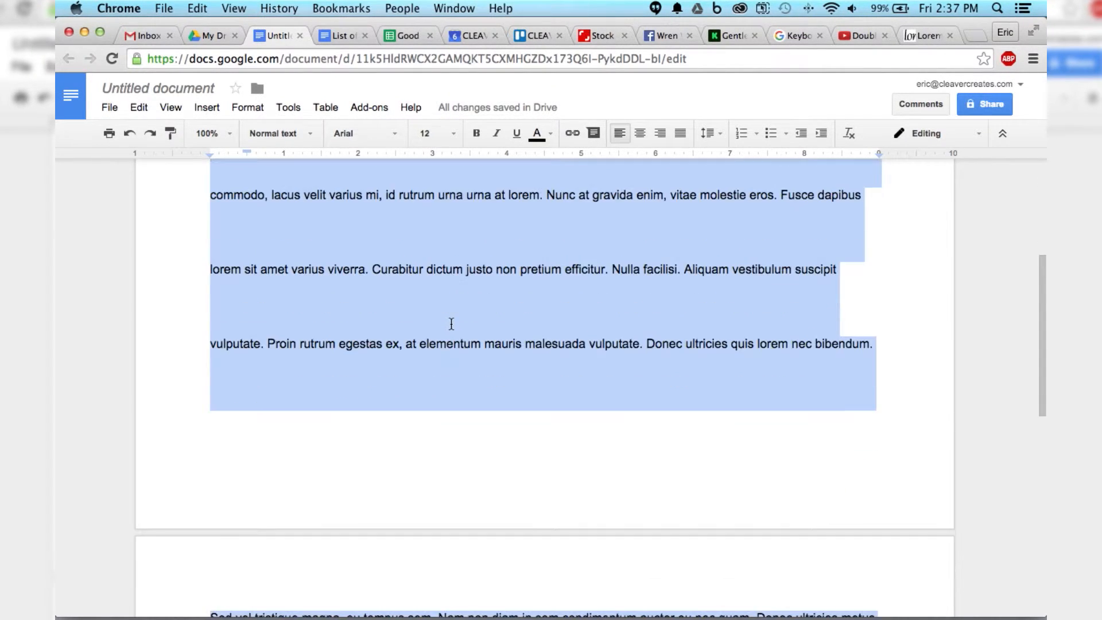